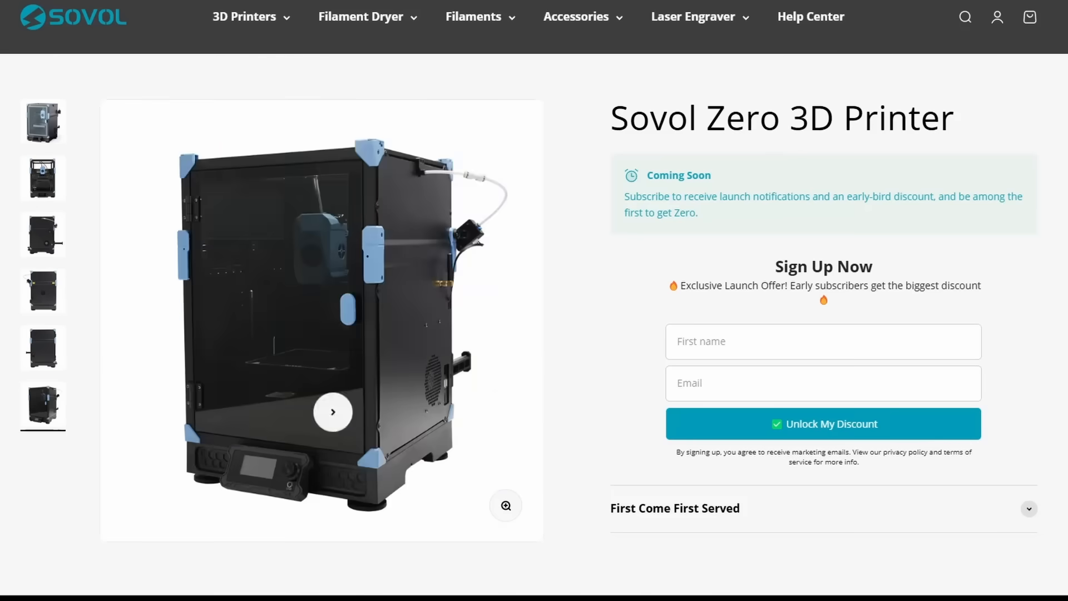
Step: Highlight the phrase 'eddy current sensor' in the Next-Gen 3.0 Auto-Leveling description
scroll("down", 3)
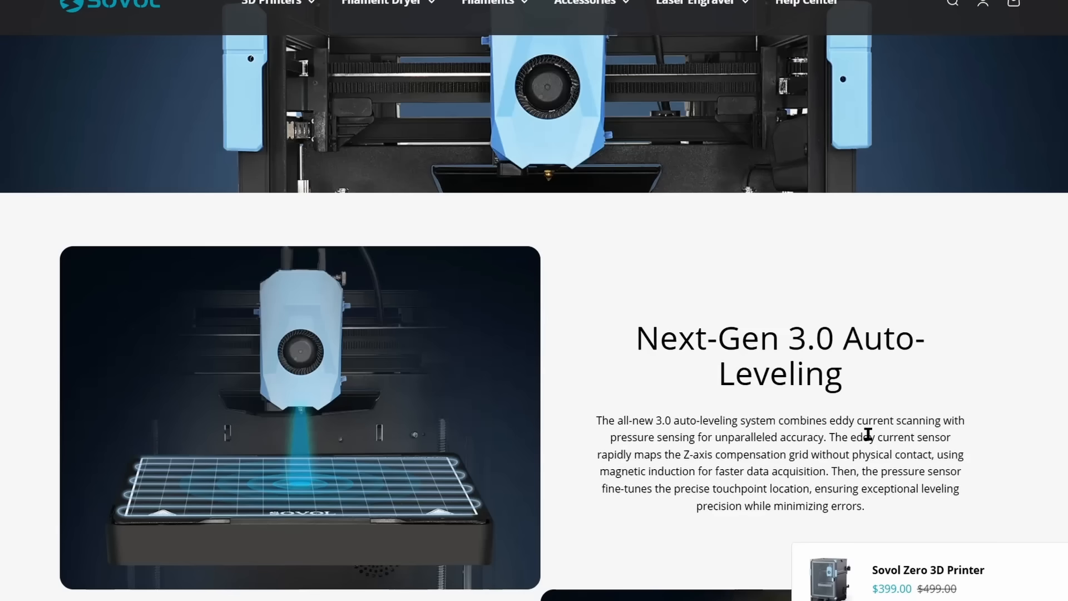
left_click_drag(851, 436, 950, 436)
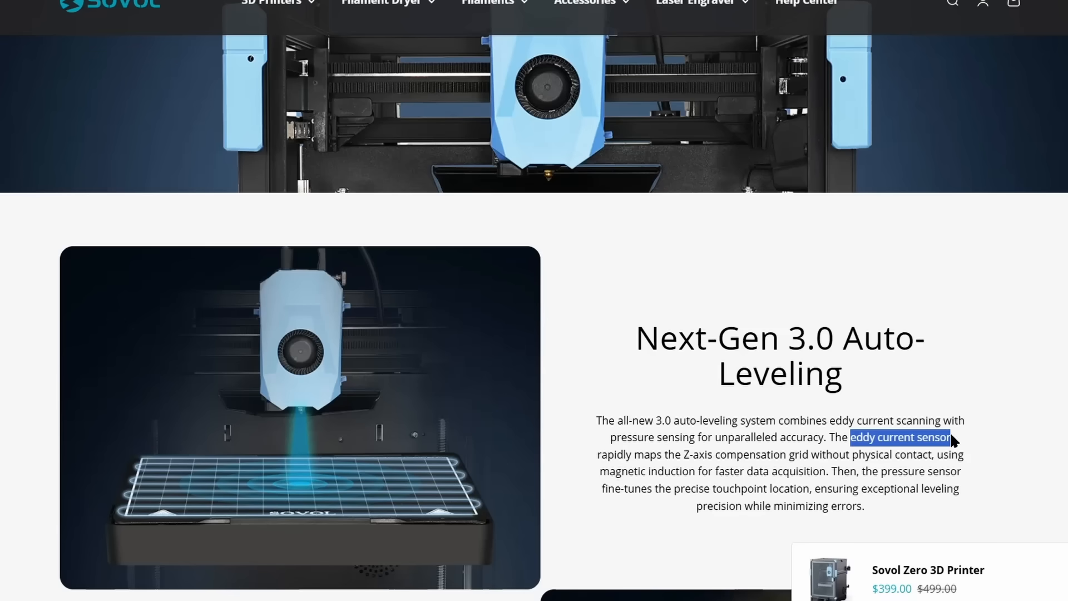
scroll("down", 3)
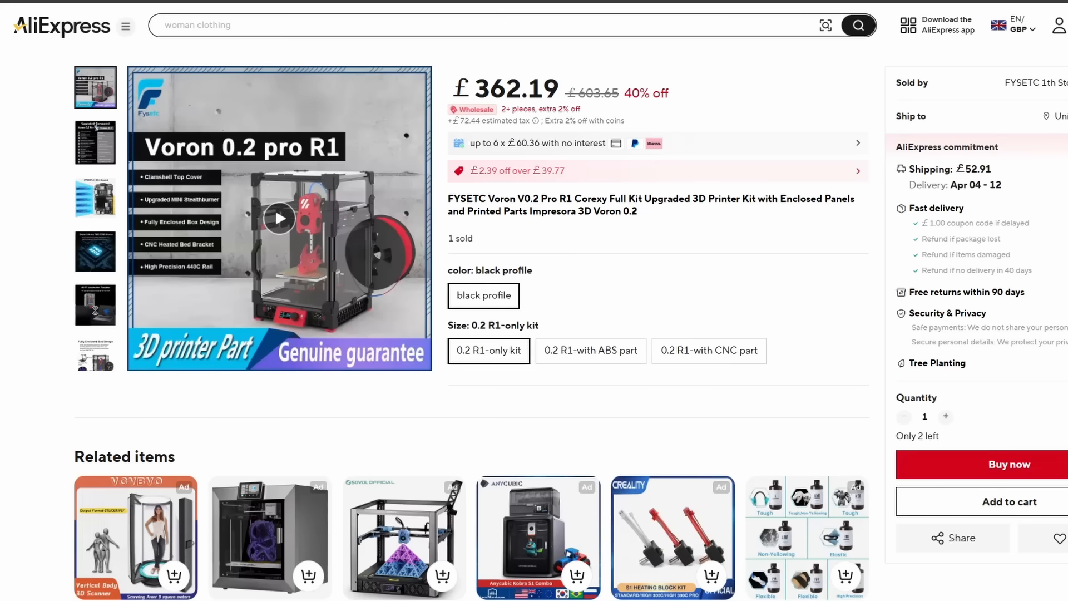
Step: Note the kit's £362.19 price, review its description and Q&A, then return to the Sovol Zero page
double_click(511, 89)
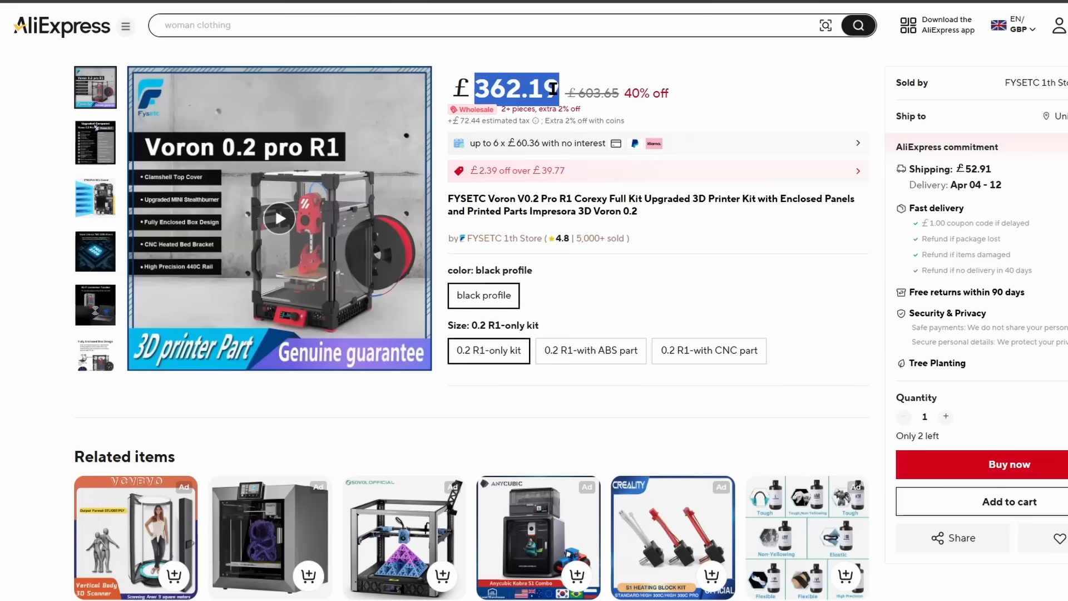
scroll("down", 3)
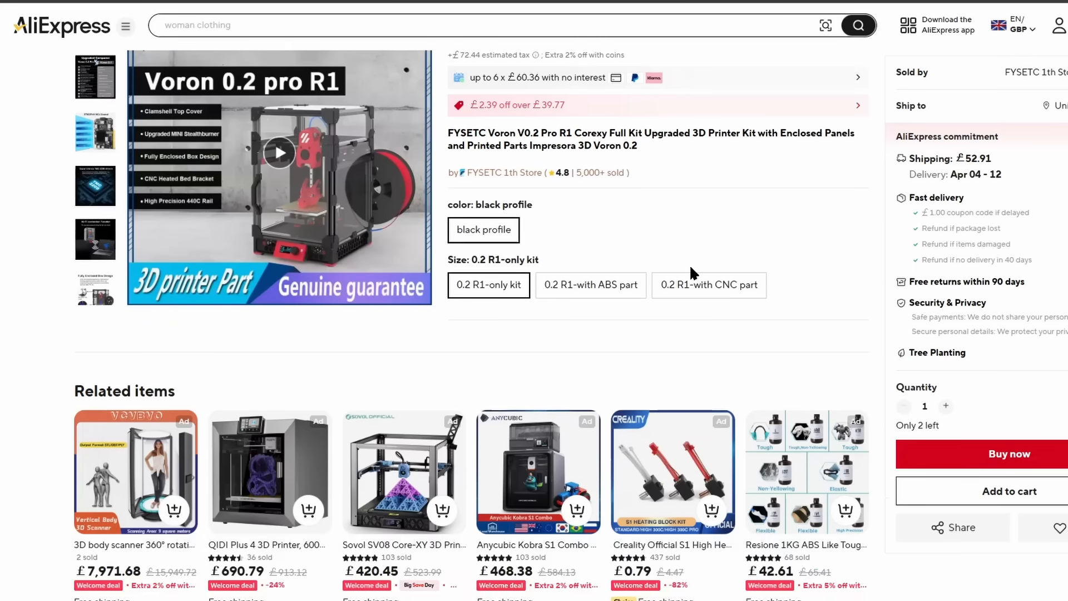
scroll("down", 3)
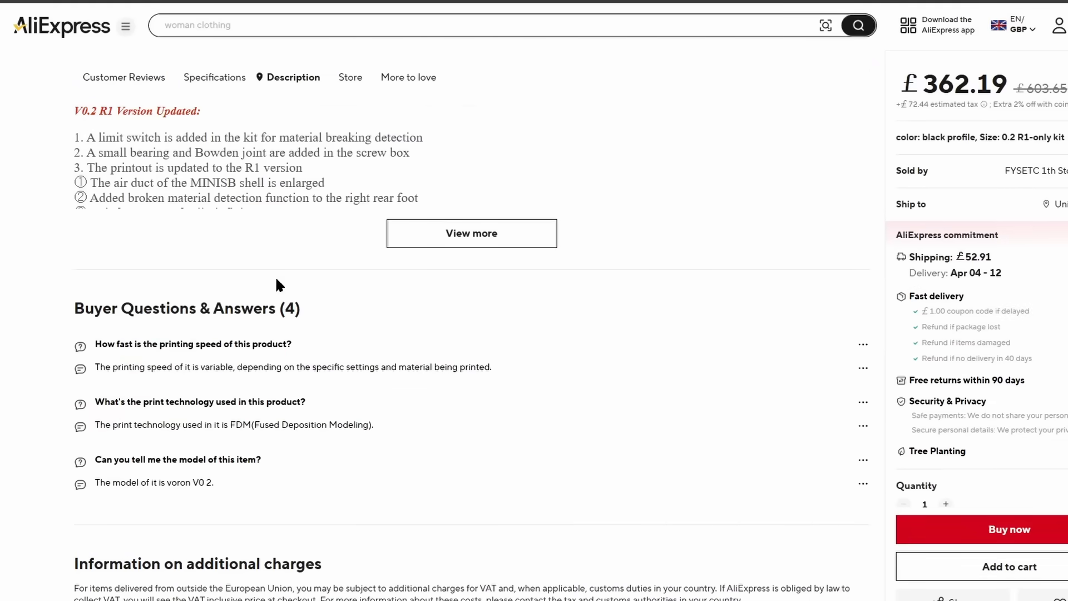
left_click(471, 233)
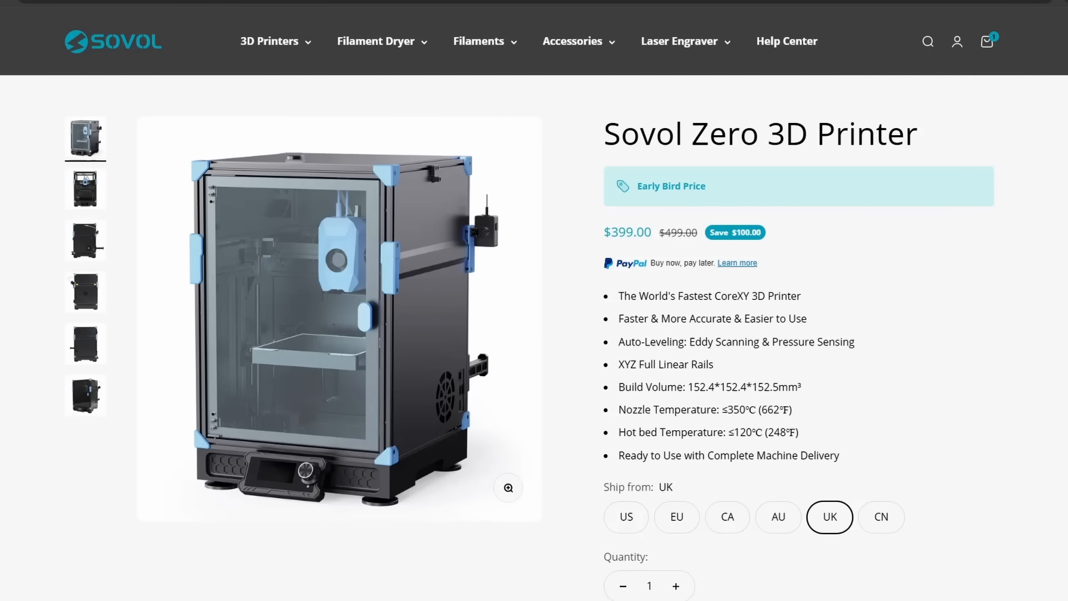
mouse_move(594, 234)
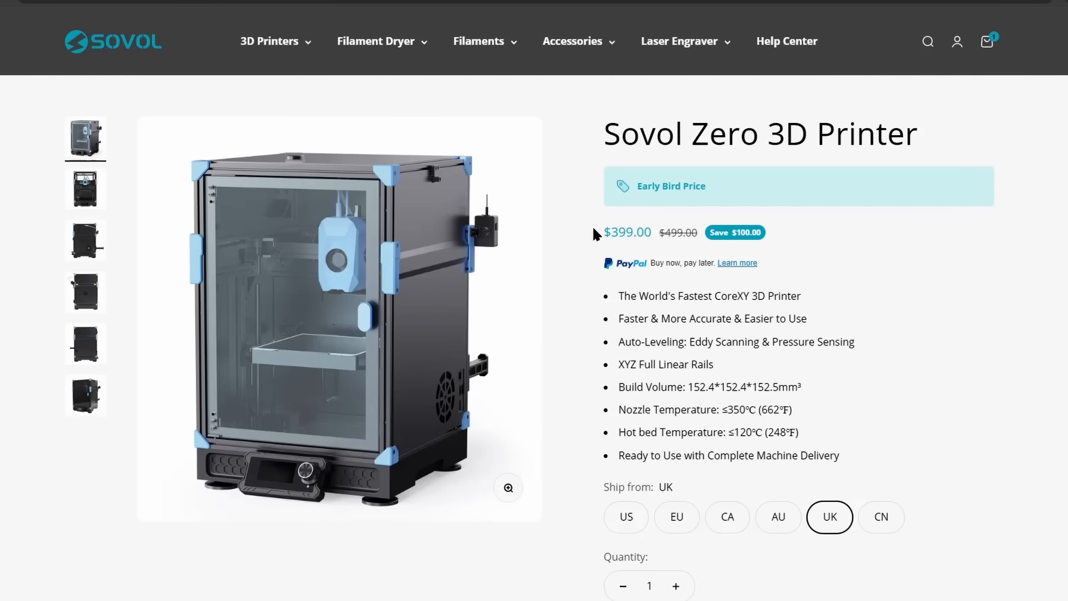
mouse_move(860, 253)
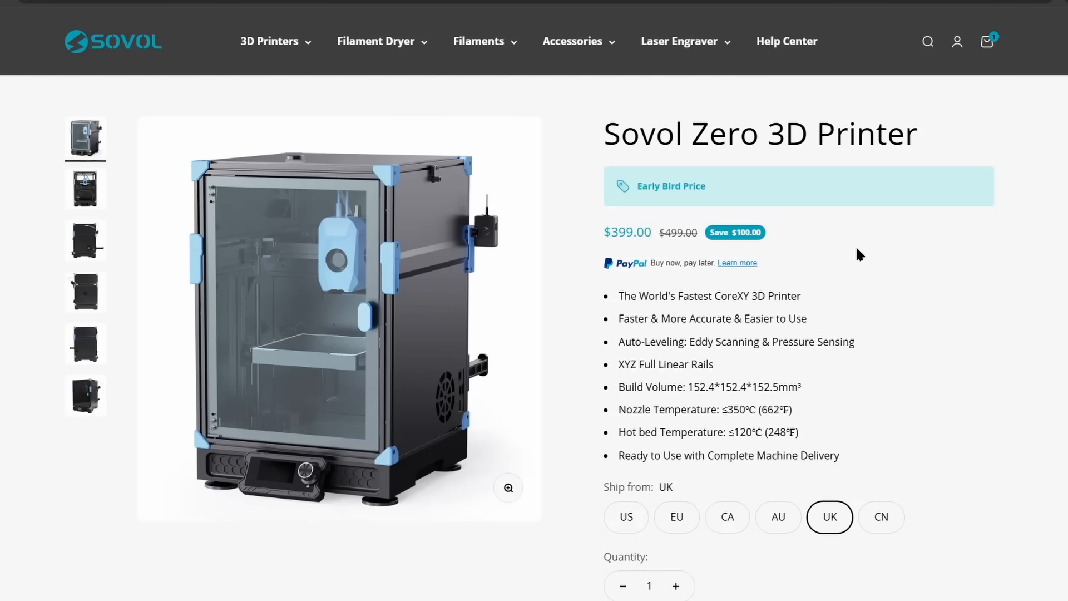